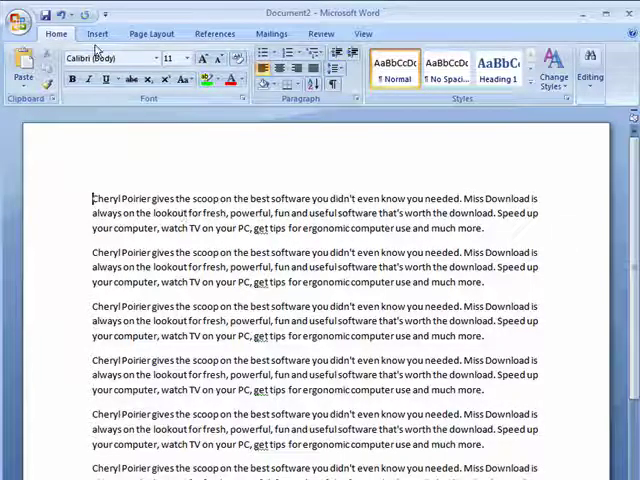
Switch the ribbon to the Insert tab to reach the header and footer tools.
{"action": "left_click", "coordinate": [97, 33]}
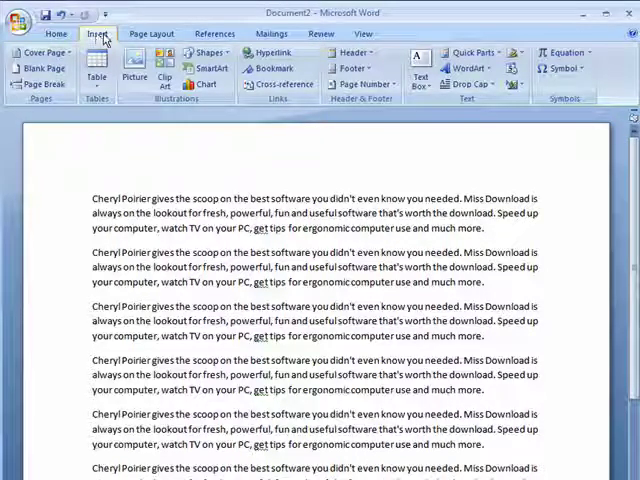
{"action": "mouse_move", "coordinate": [349, 52]}
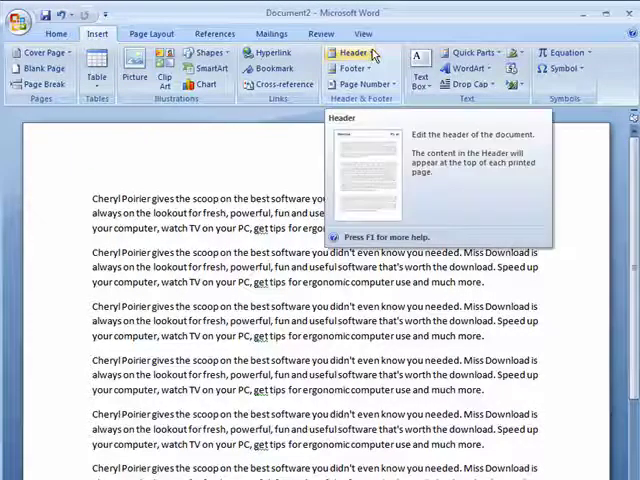
Open the Header gallery to browse built-in designs like Blank, Alphabet, Annual and Austere.
{"action": "left_click", "coordinate": [345, 52]}
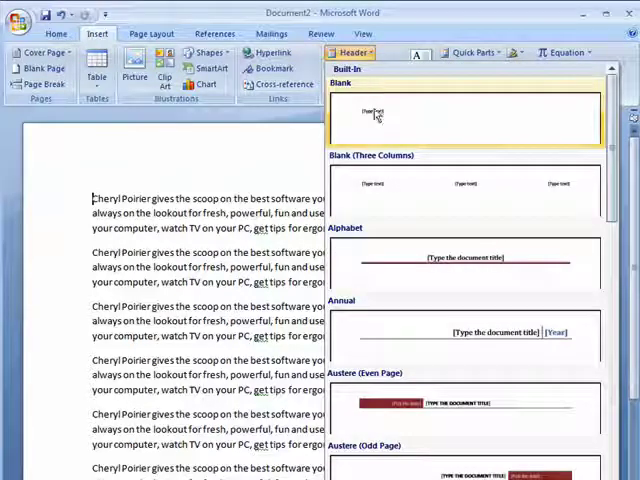
{"action": "mouse_move", "coordinate": [360, 193]}
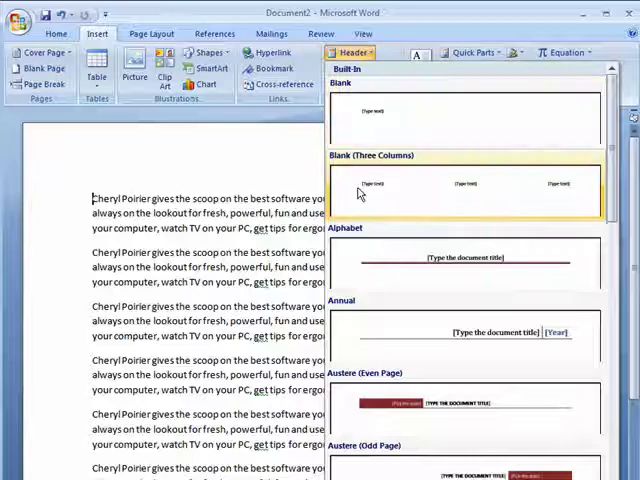
{"action": "mouse_move", "coordinate": [388, 266]}
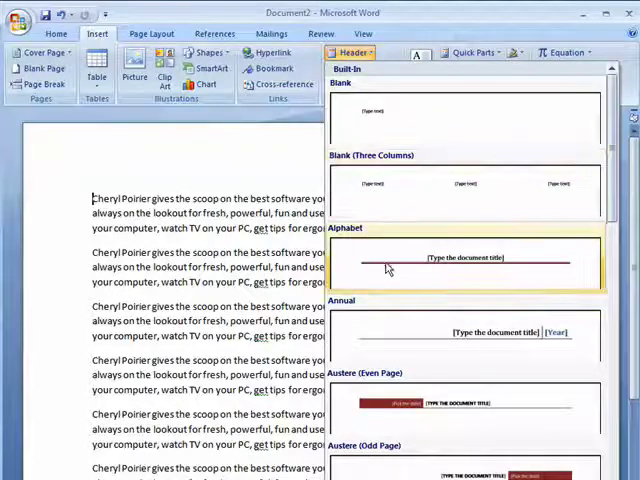
{"action": "mouse_move", "coordinate": [388, 267]}
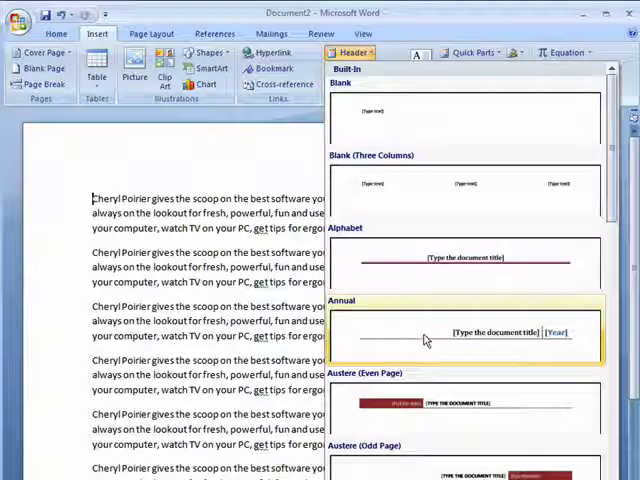
{"action": "mouse_move", "coordinate": [457, 413]}
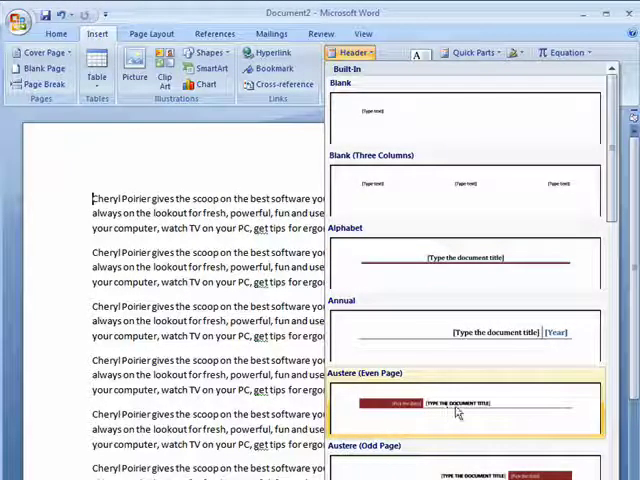
{"action": "mouse_move", "coordinate": [449, 440]}
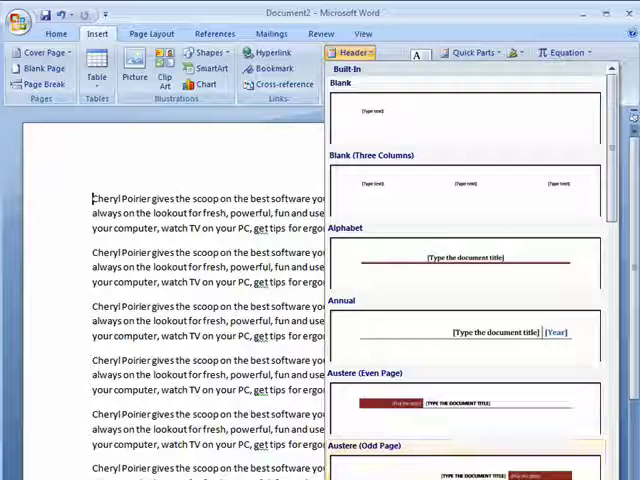
{"action": "mouse_move", "coordinate": [415, 270]}
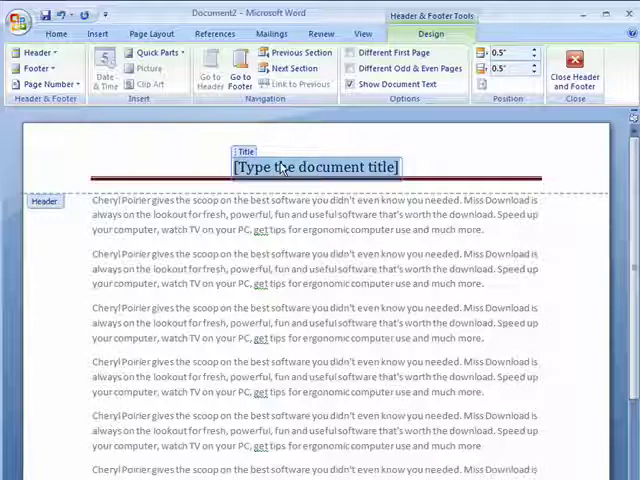
Type 'Butterscotch Is Tasty' into the Alphabet header title, then return to the body text.
{"action": "type", "text": "Butterscotch Is Tasty!"}
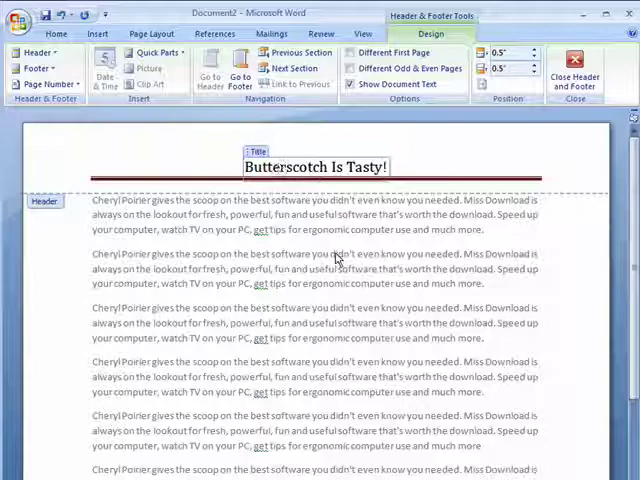
{"action": "left_click", "coordinate": [565, 63]}
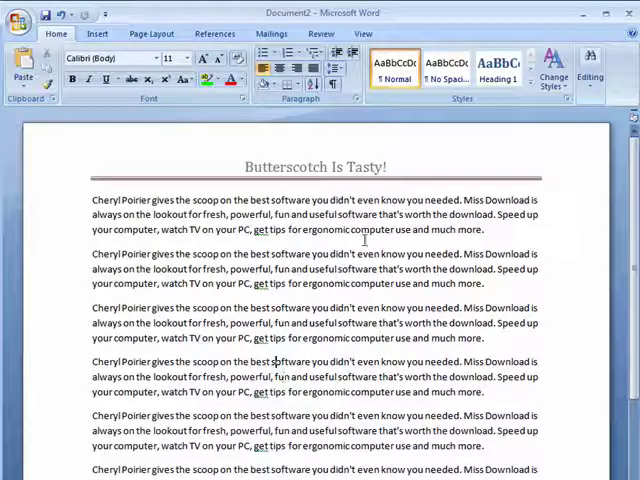
{"action": "scroll", "scroll_direction": "down", "scroll_amount": 3}
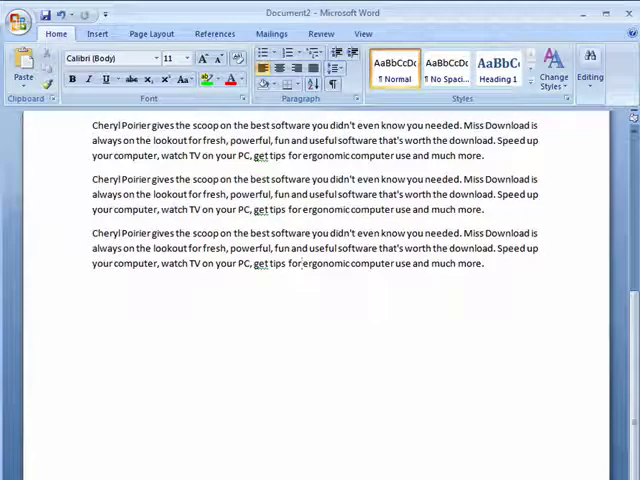
{"action": "scroll", "scroll_direction": "down", "scroll_amount": 3}
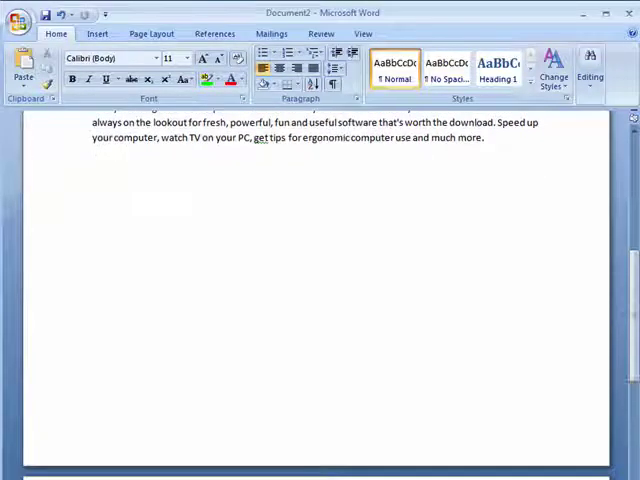
{"action": "scroll", "scroll_direction": "down", "scroll_amount": 3}
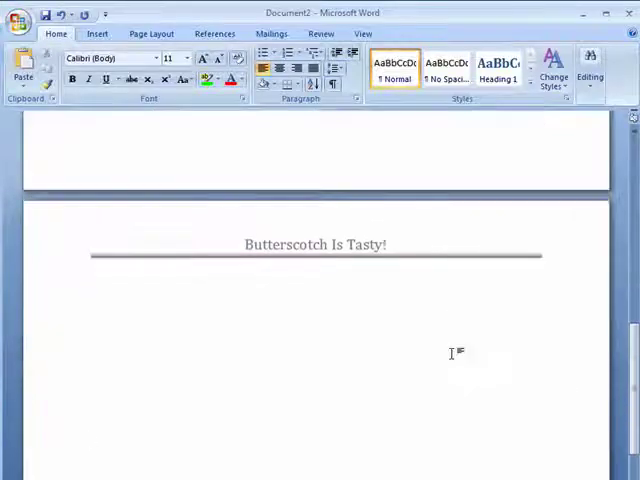
{"action": "mouse_move", "coordinate": [325, 288]}
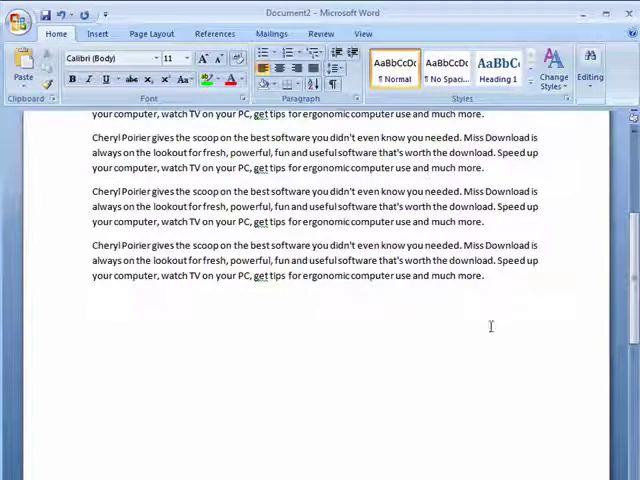
{"action": "mouse_move", "coordinate": [460, 412]}
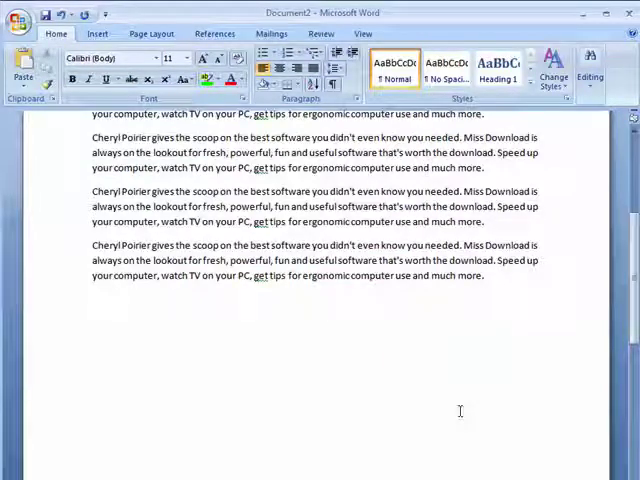